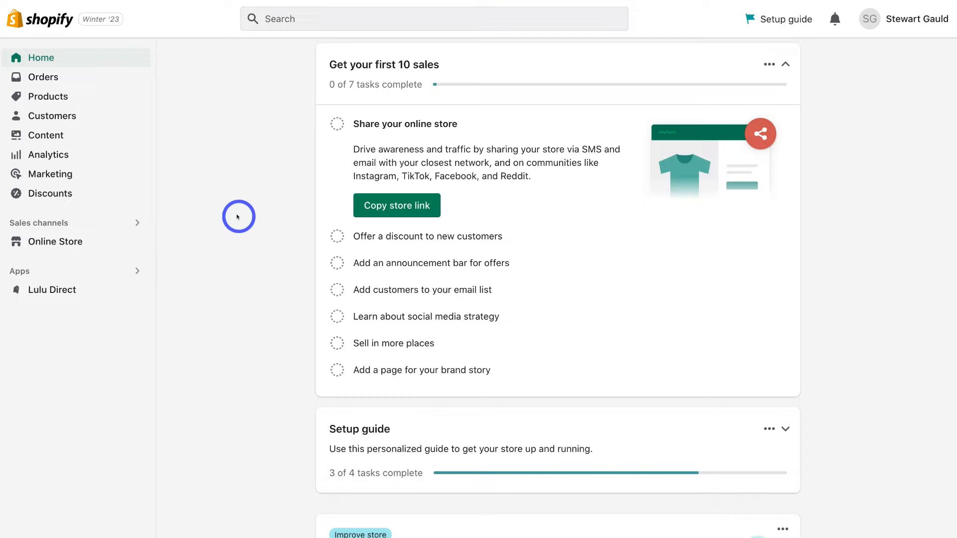
Step: Scroll through the Go Digital Now store details showing profile, billing and currency
scroll(down, 3)
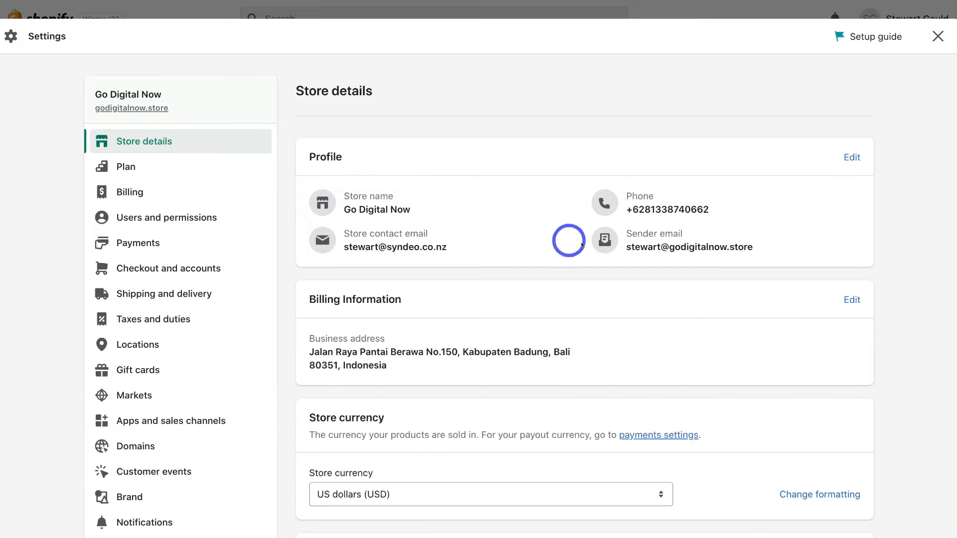
mouse_move(772, 262)
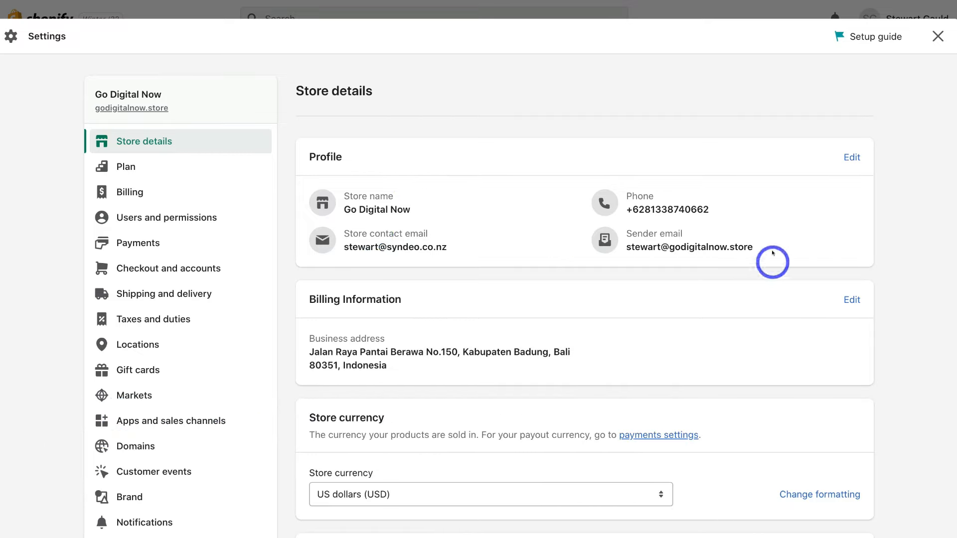
mouse_move(760, 249)
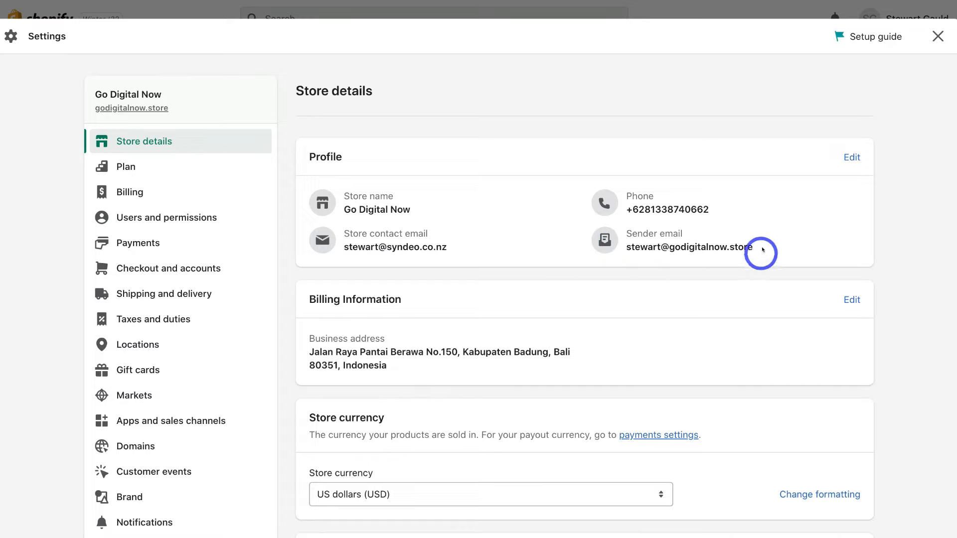
mouse_move(763, 249)
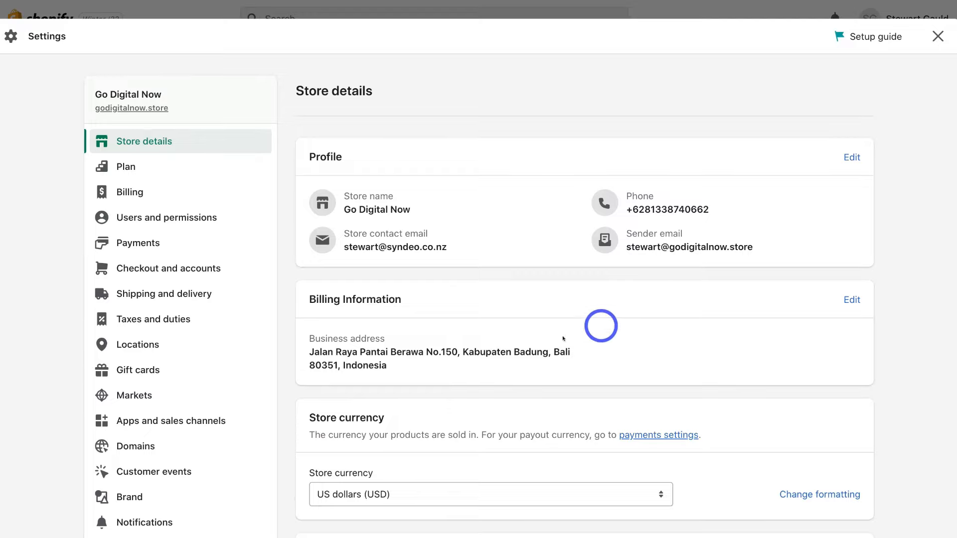
Step: Go to Domains and view godigitalnow.store's details down to its email forwarding section
scroll(down, 3)
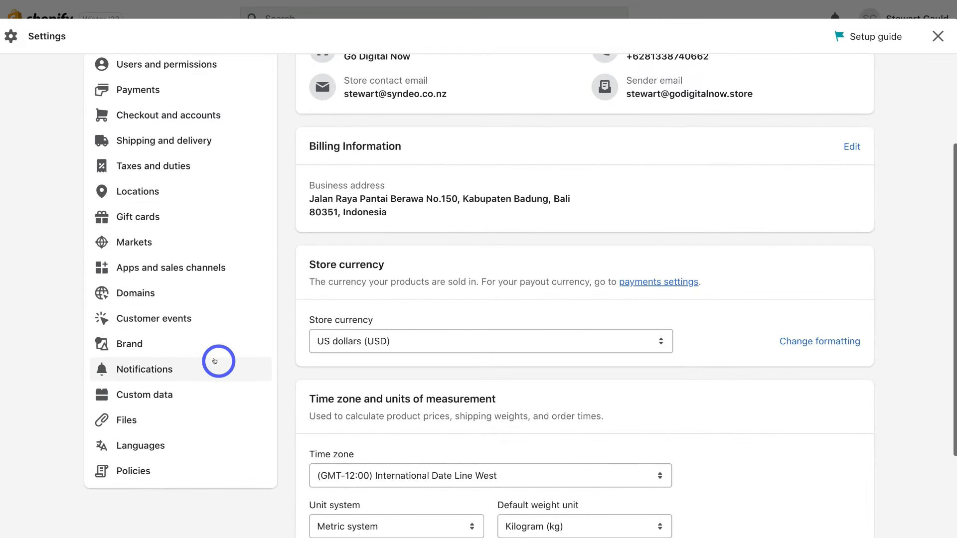
mouse_move(182, 293)
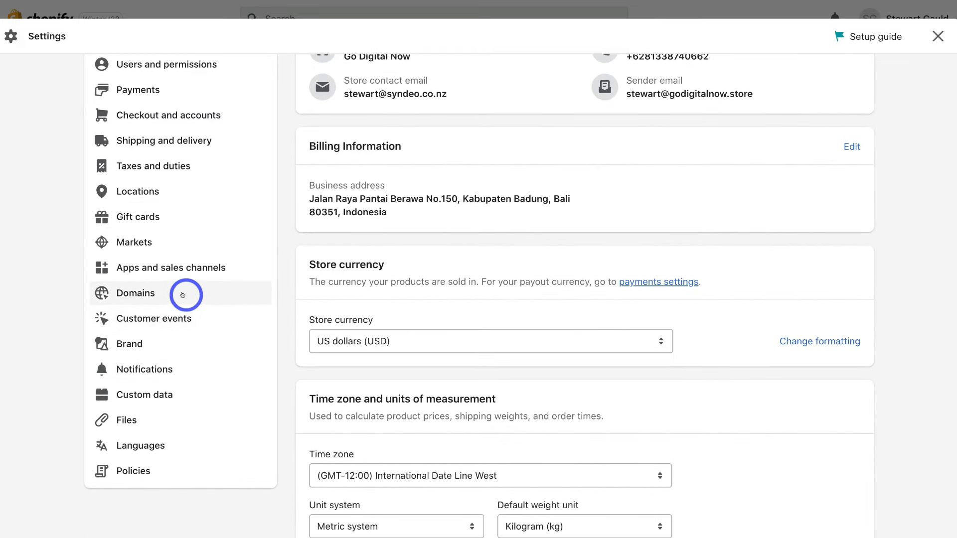
click(135, 293)
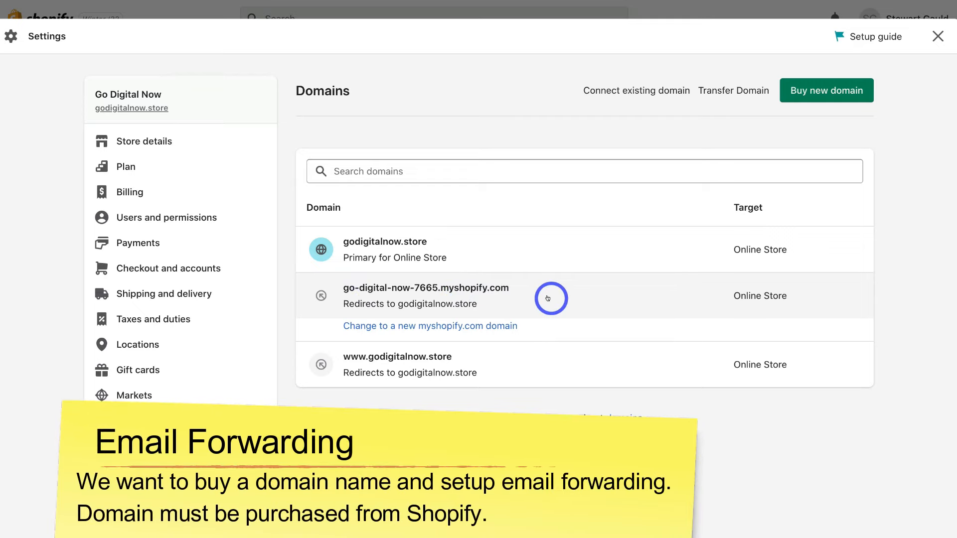
mouse_move(814, 126)
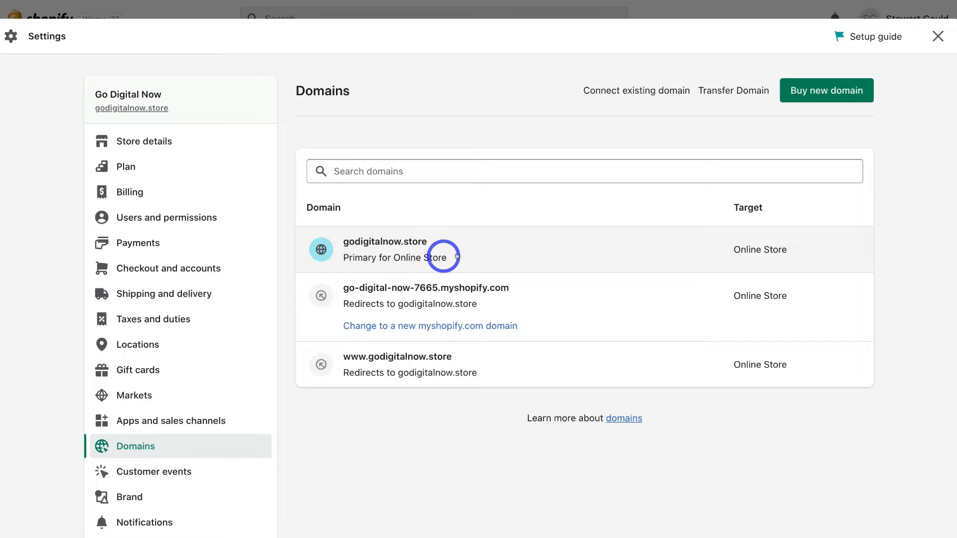
mouse_move(475, 252)
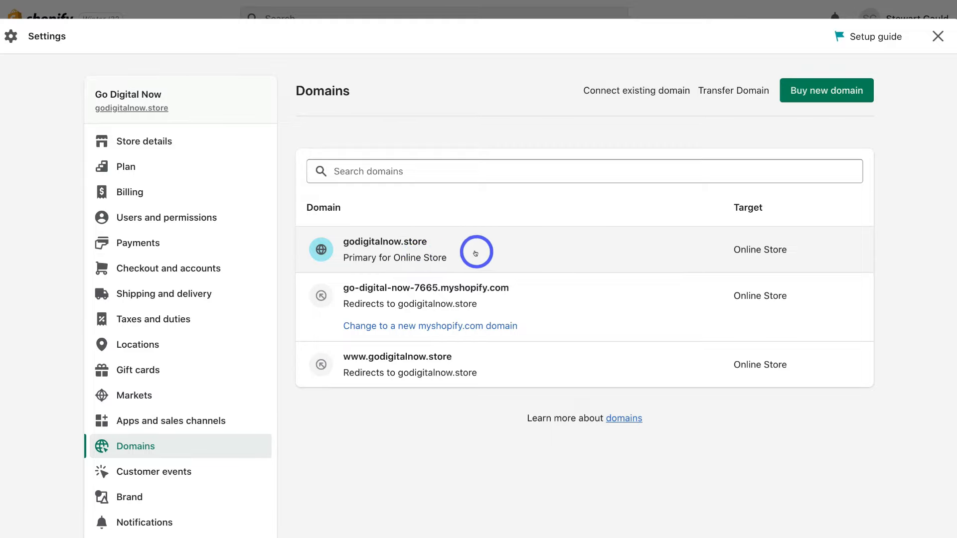
click(383, 249)
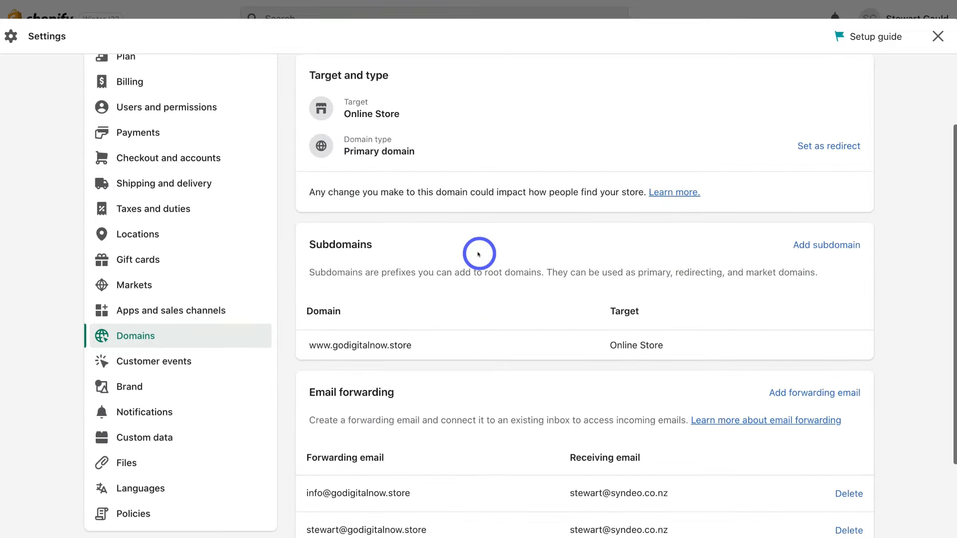
scroll(down, 3)
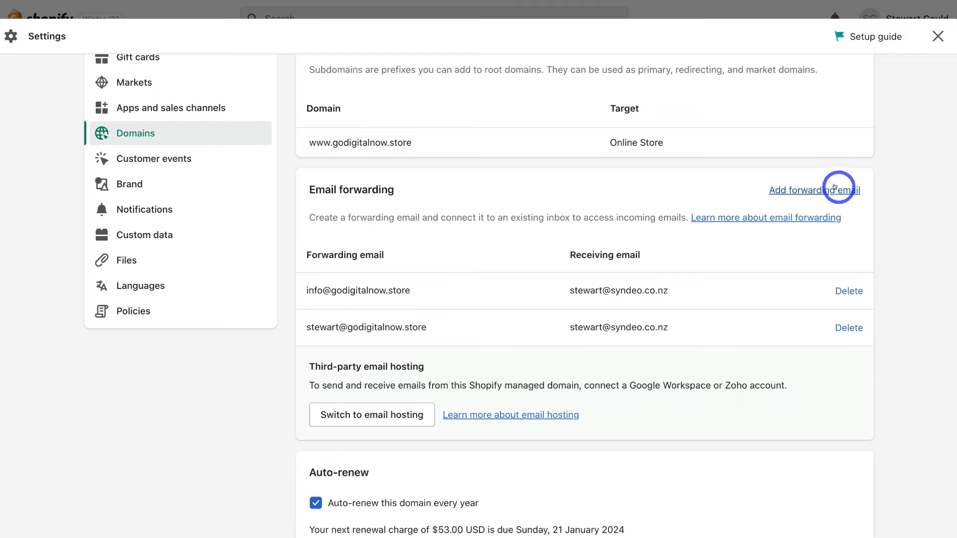
click(813, 190)
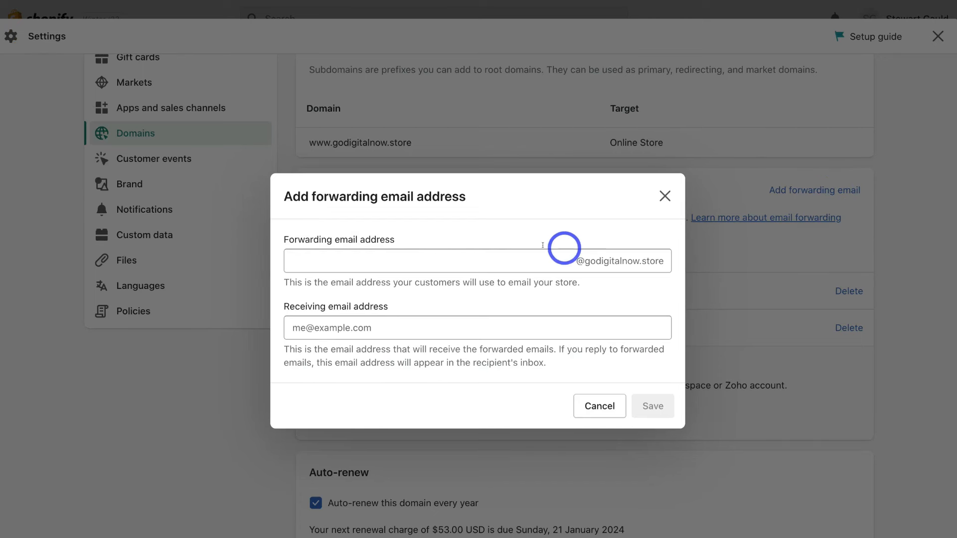
click(477, 260)
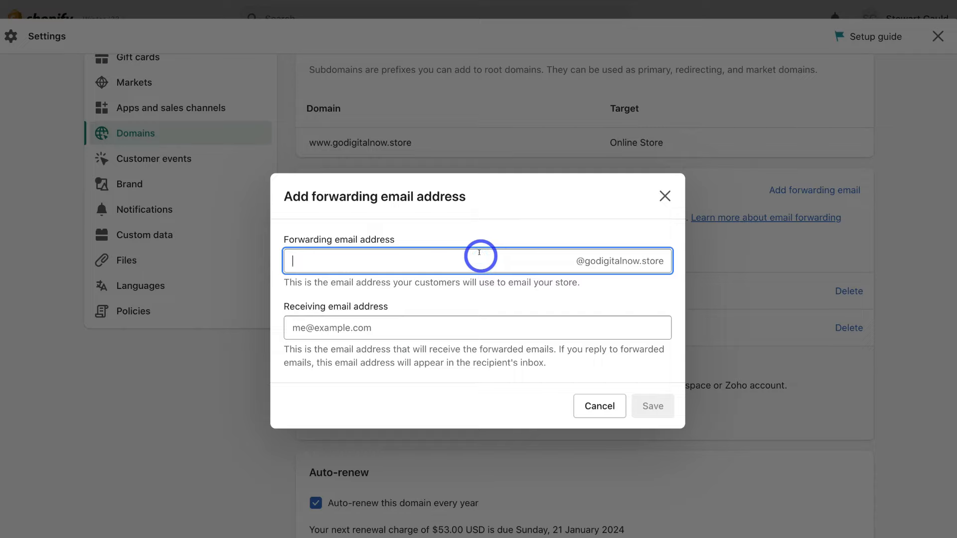
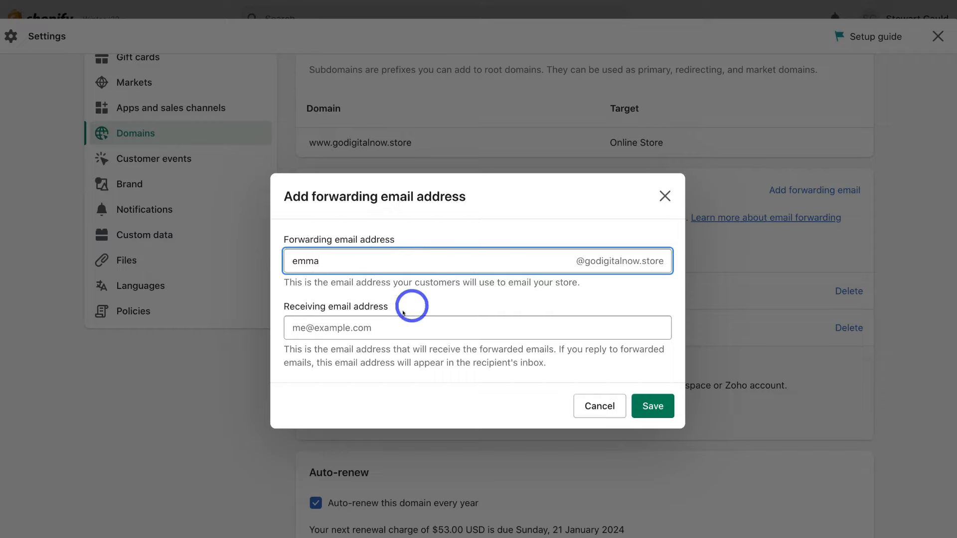
click(391, 328)
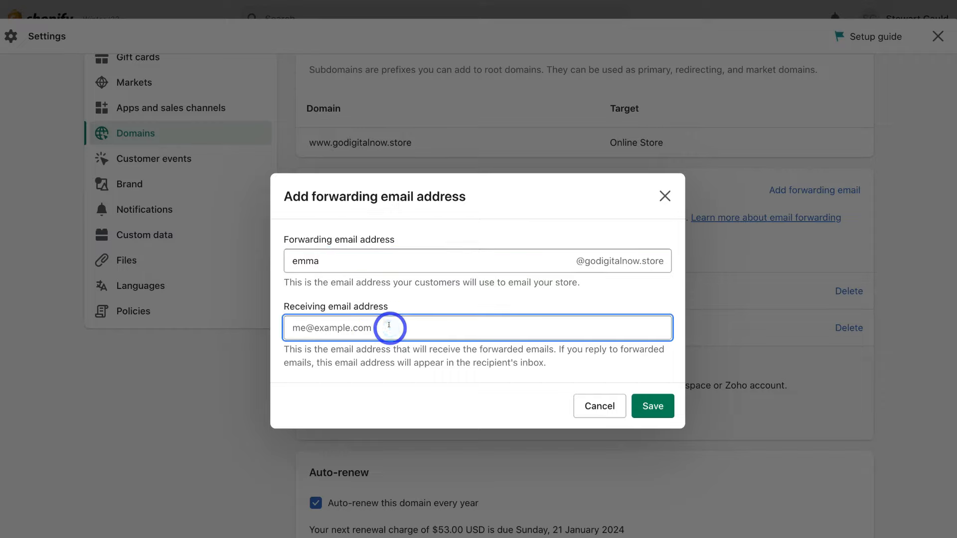
click(389, 328)
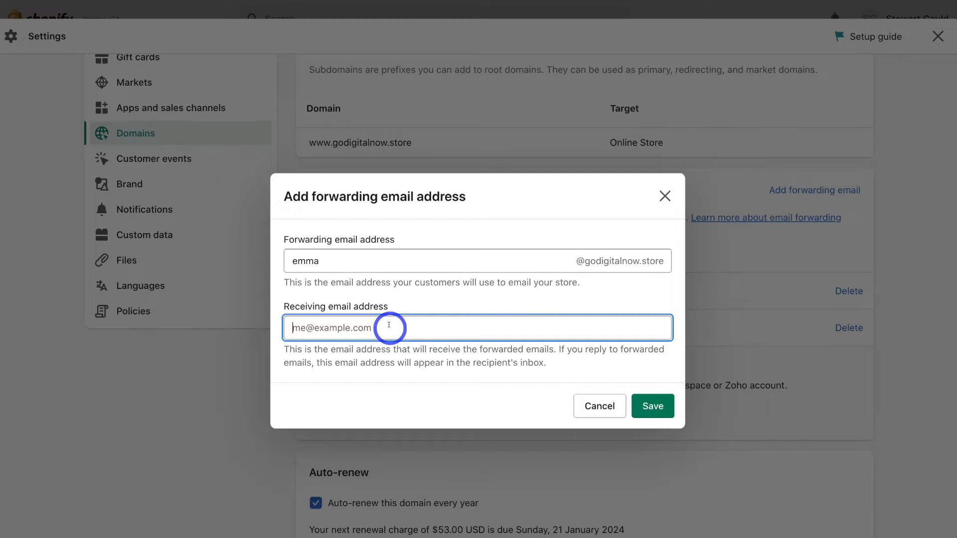
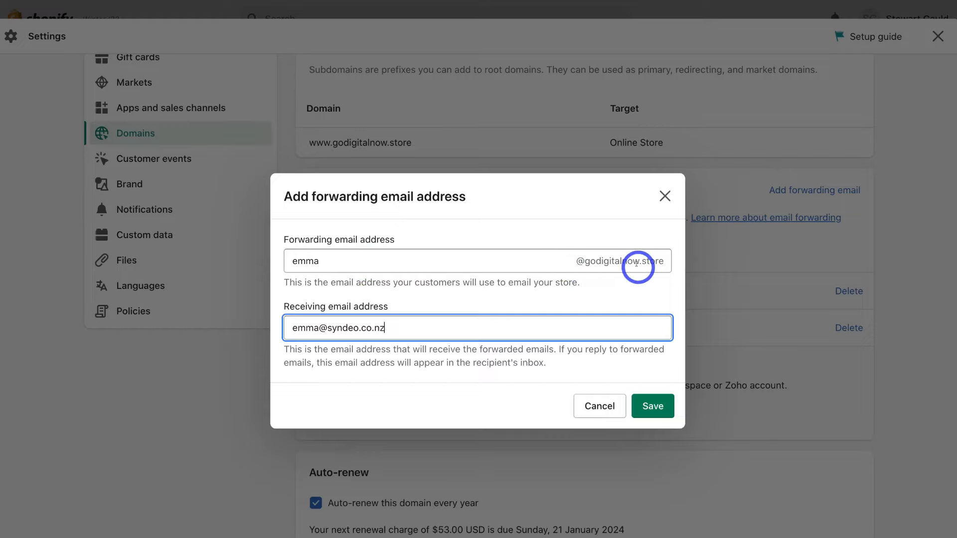
mouse_move(319, 300)
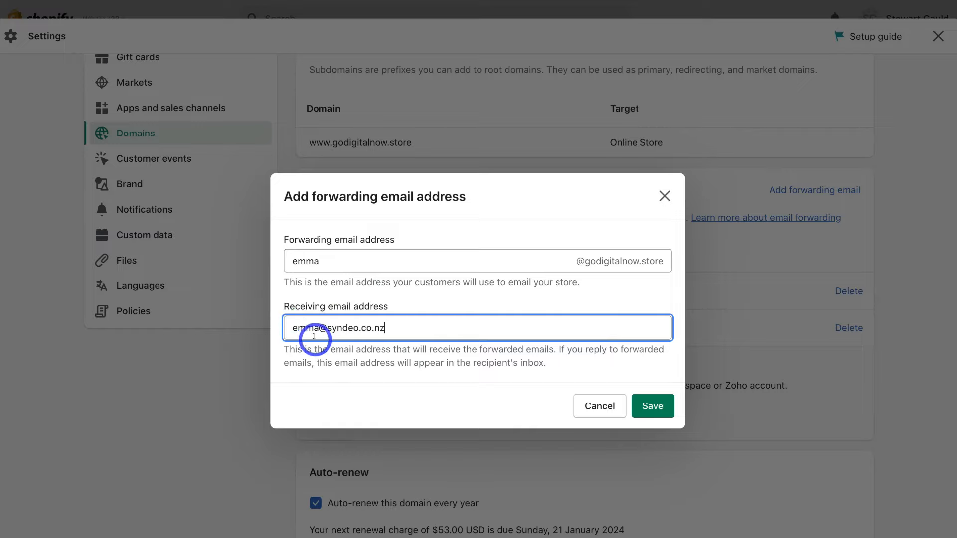
mouse_move(454, 328)
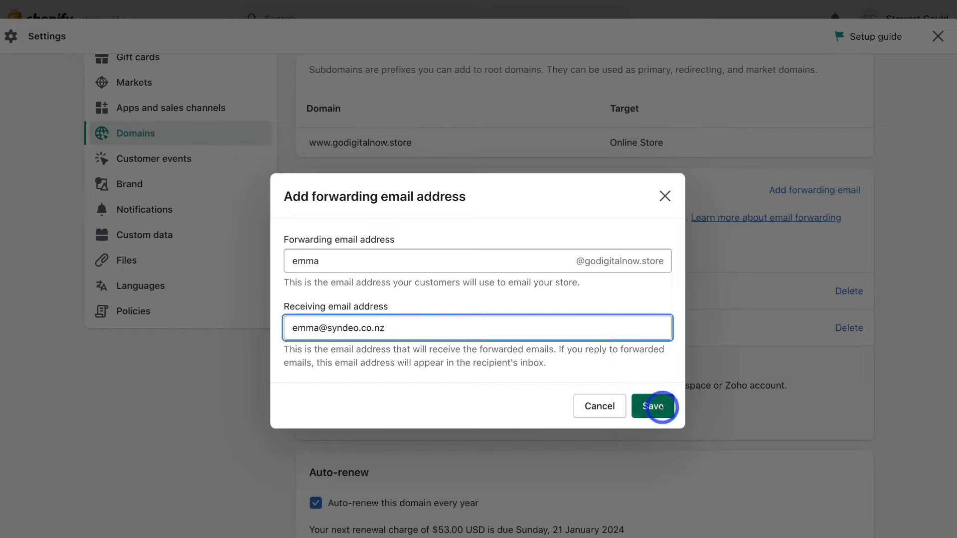
click(654, 406)
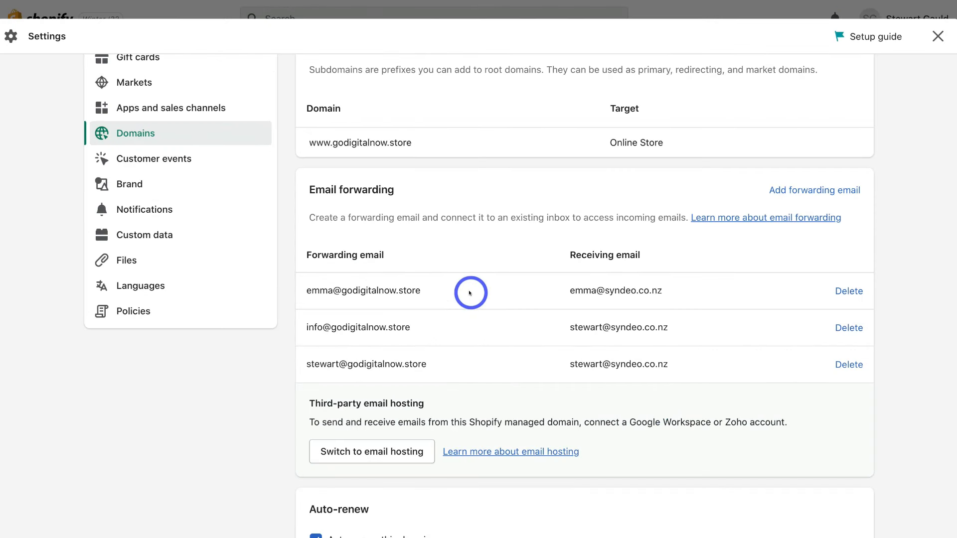
mouse_move(454, 365)
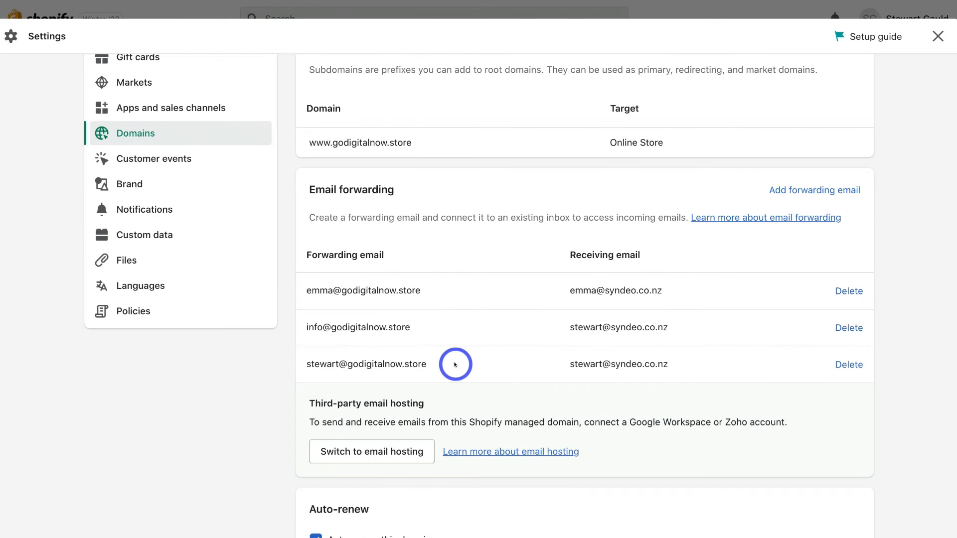
mouse_move(327, 308)
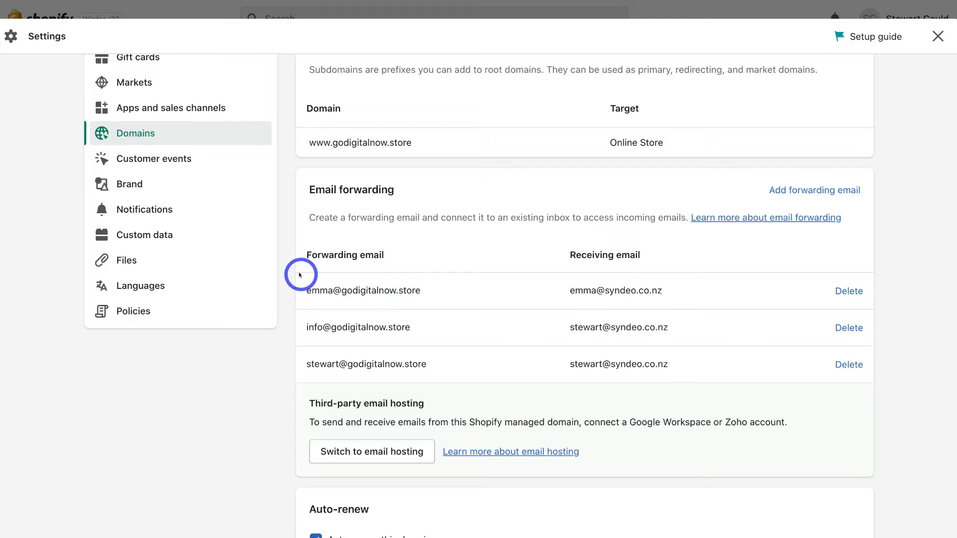
mouse_move(391, 304)
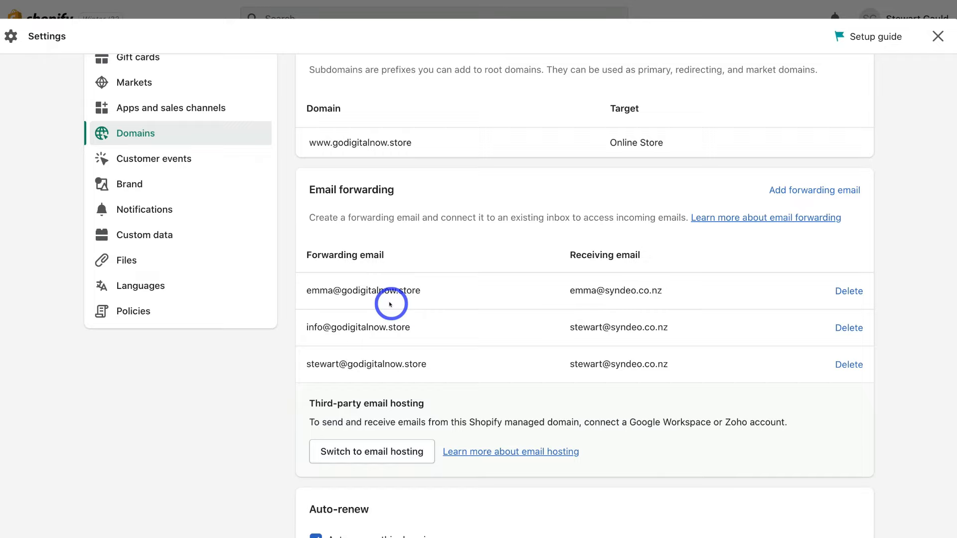
mouse_move(360, 306)
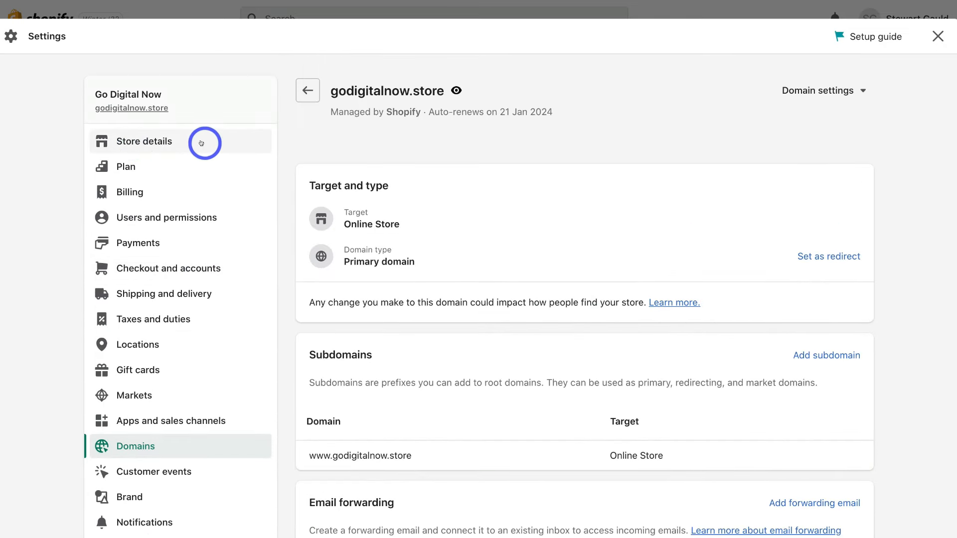
Step: Check the sender email in the store profile, then return to the Domains list
click(144, 140)
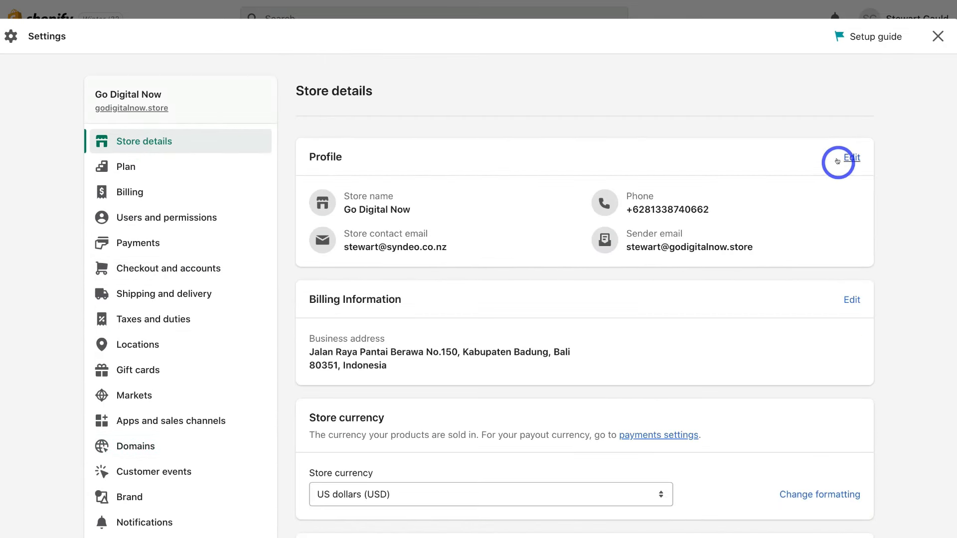
click(850, 157)
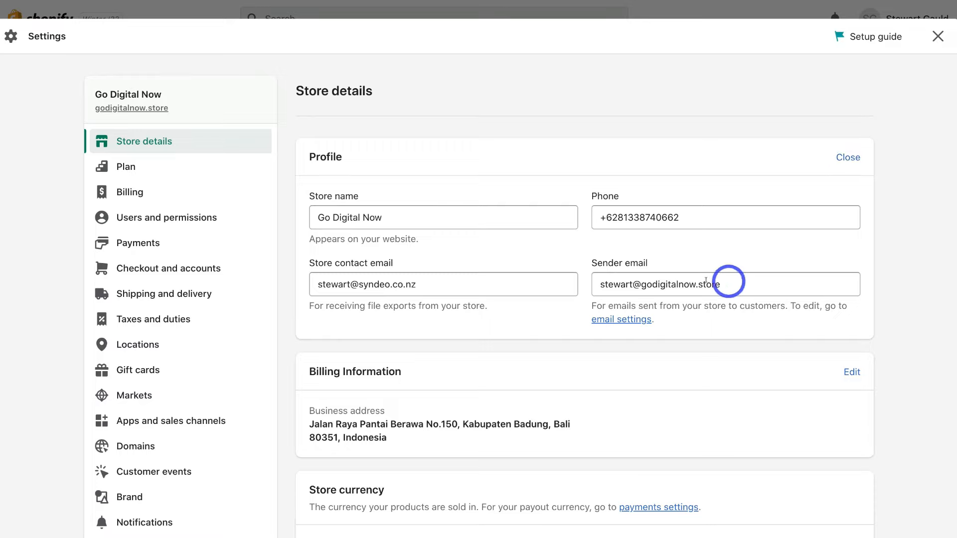
mouse_move(603, 284)
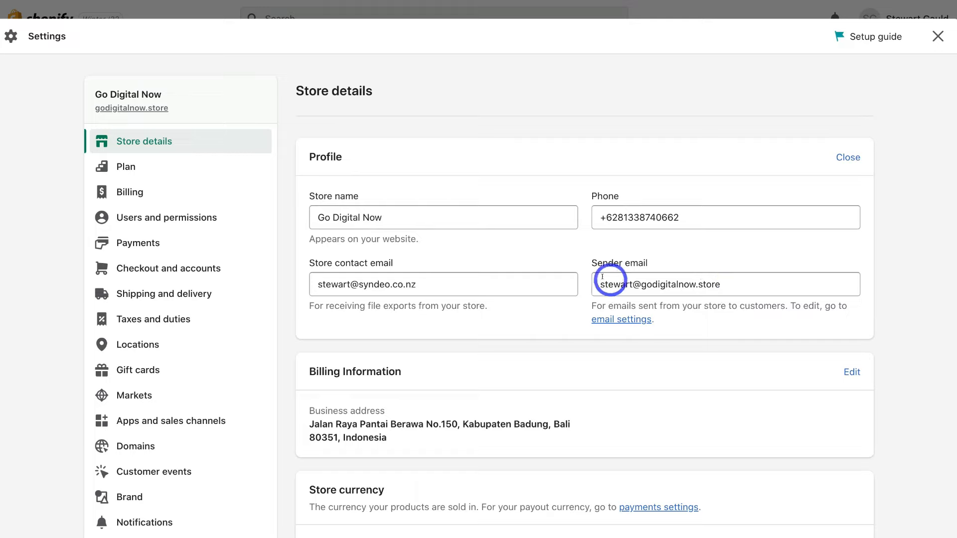
mouse_move(694, 282)
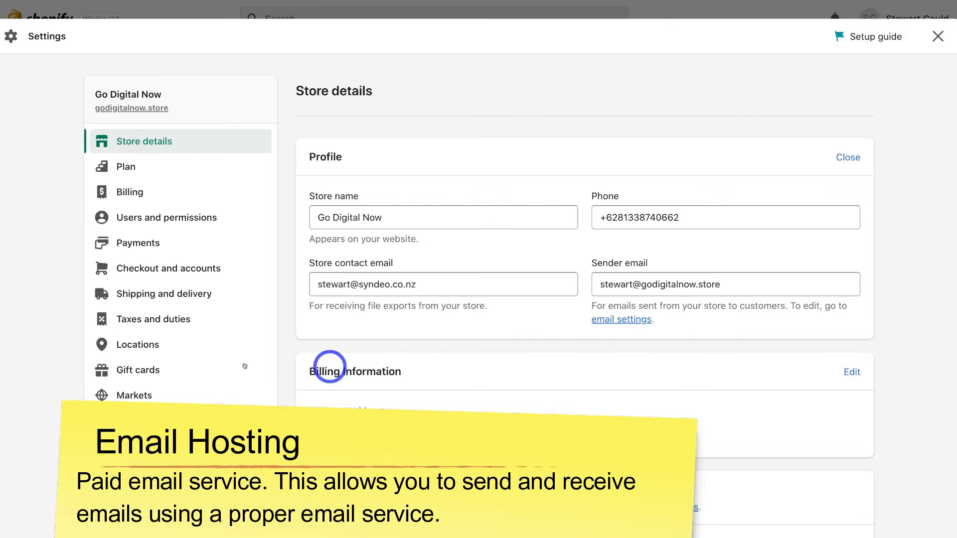
scroll(down, 3)
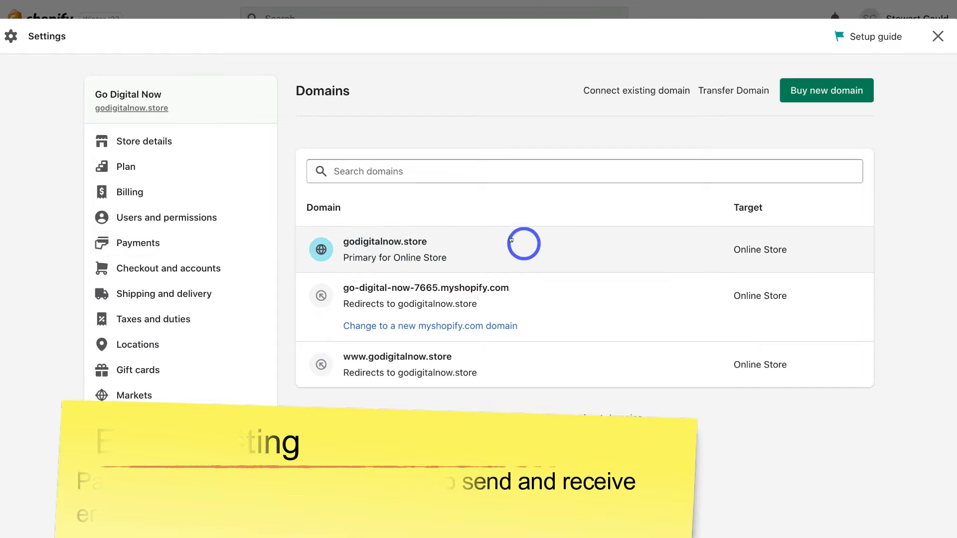
Step: Scroll godigitalnow.store's page to the three forwarding emails and third-party email hosting
scroll(down, 3)
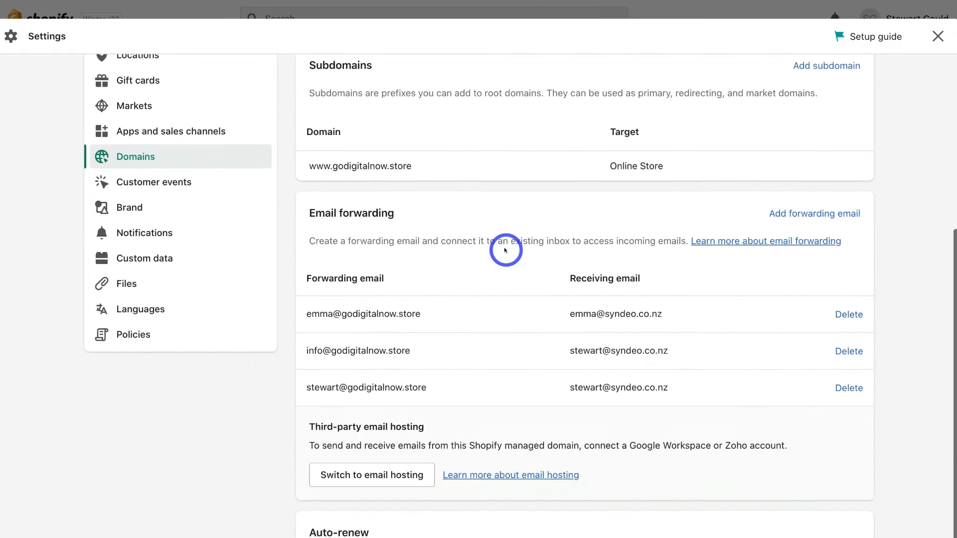
scroll(down, 3)
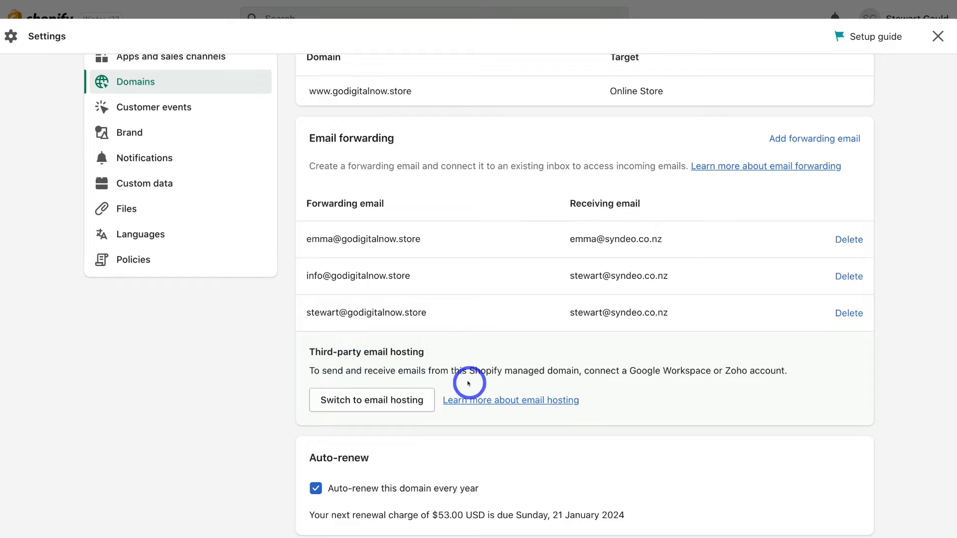
mouse_move(600, 379)
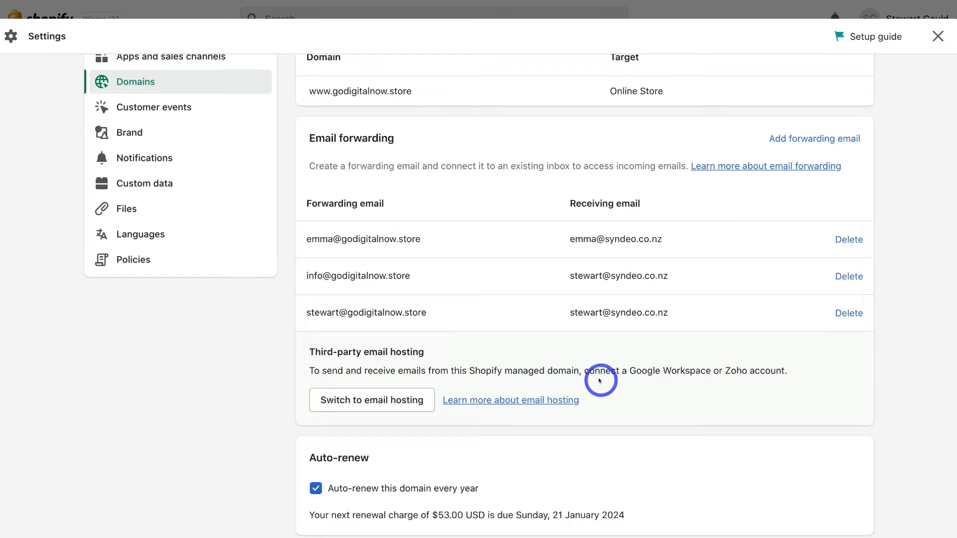
mouse_move(765, 380)
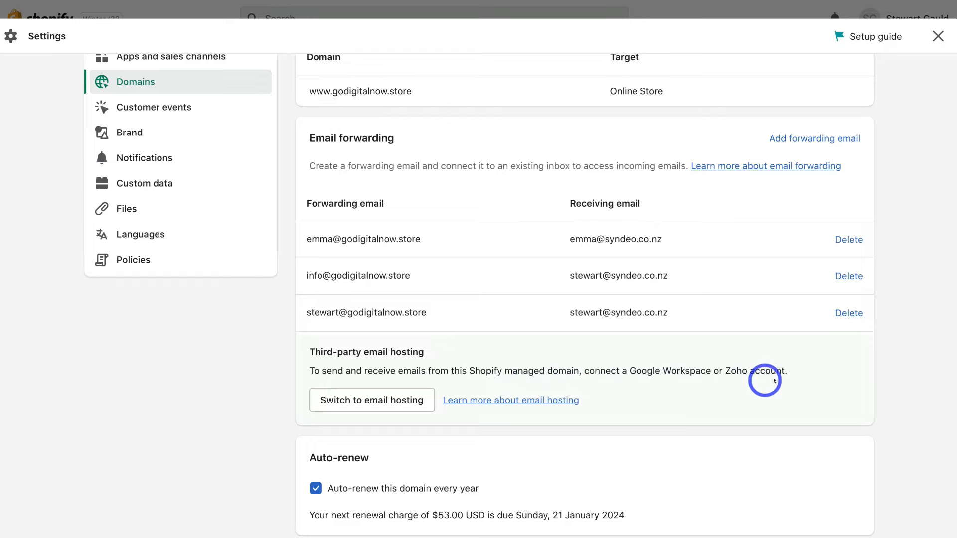
mouse_move(781, 409)
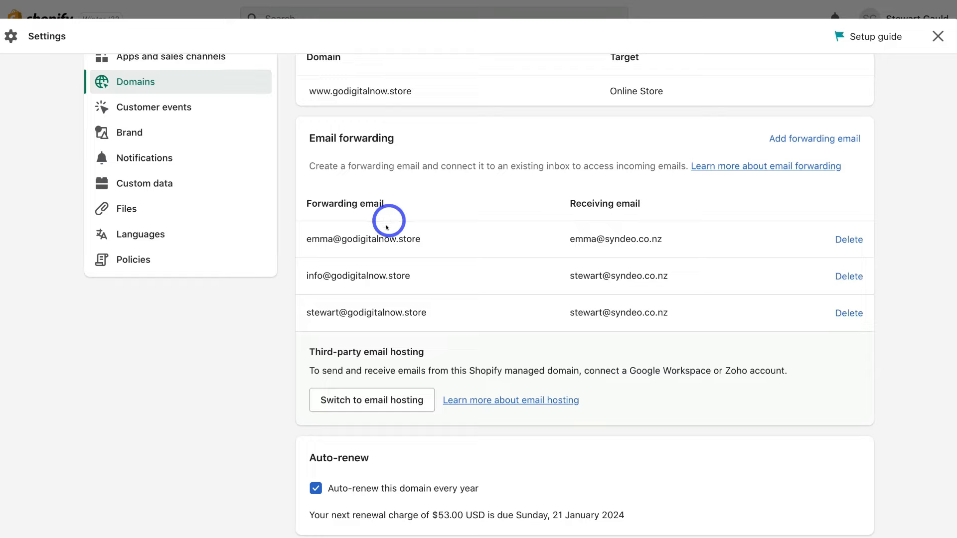
mouse_move(328, 399)
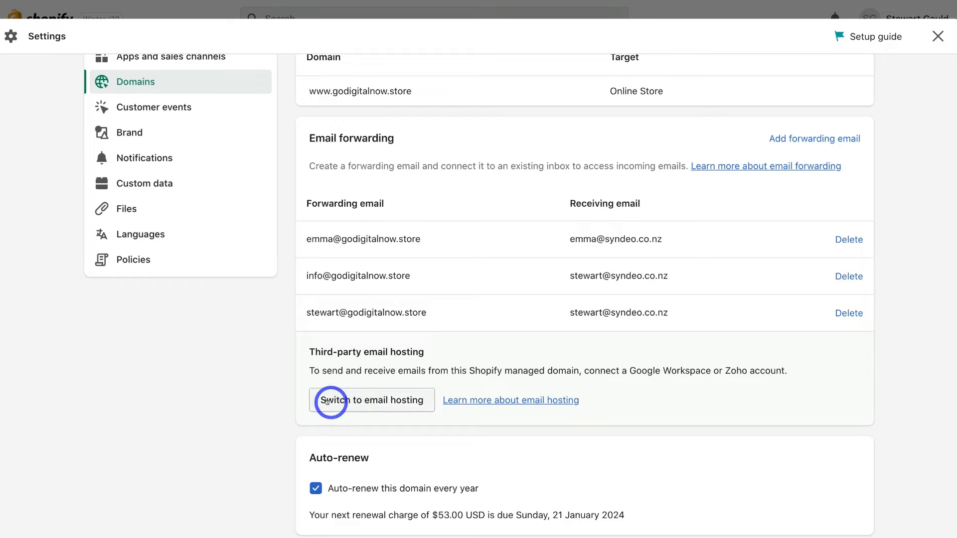
mouse_move(707, 385)
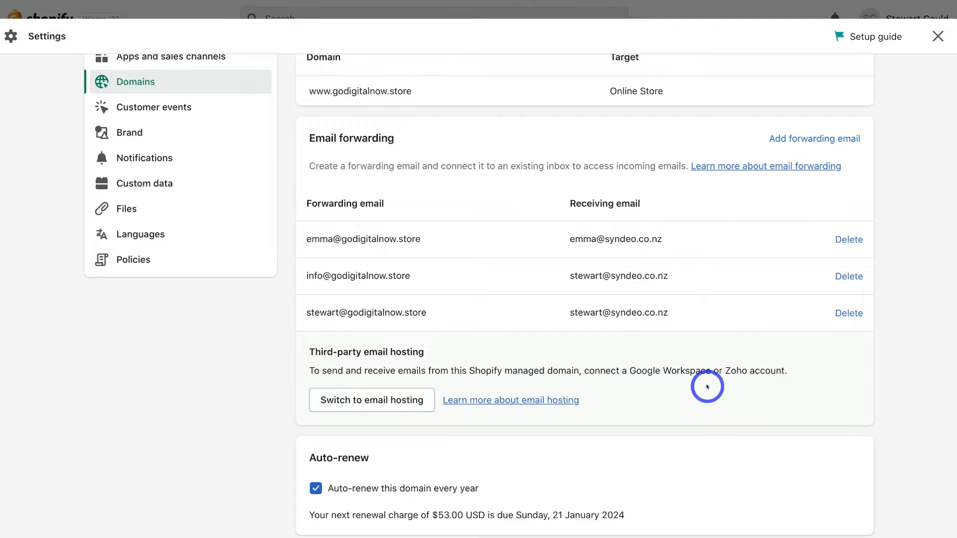